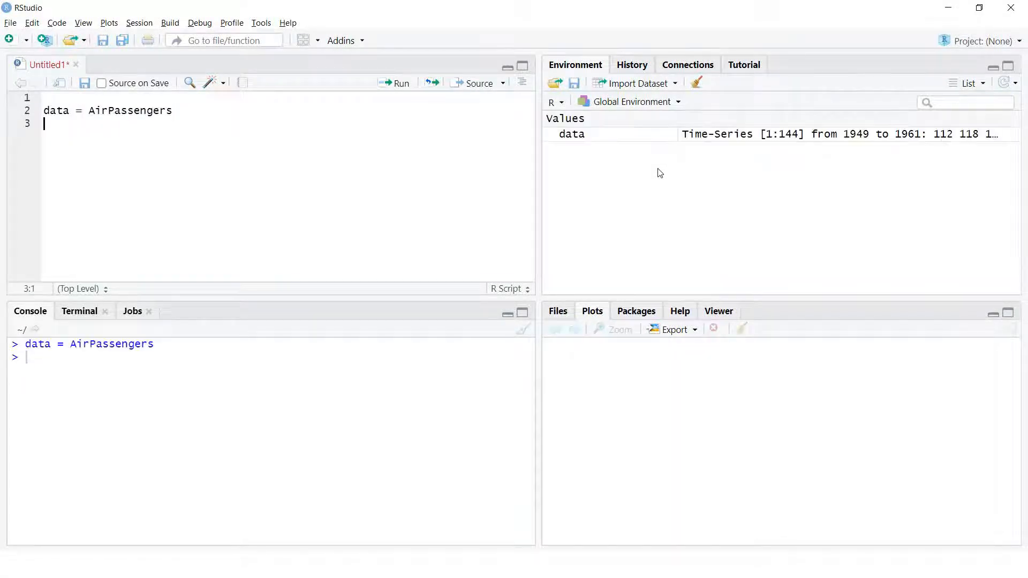
Plot the AirPassengers data as a time-series line chart
type("plot(data")
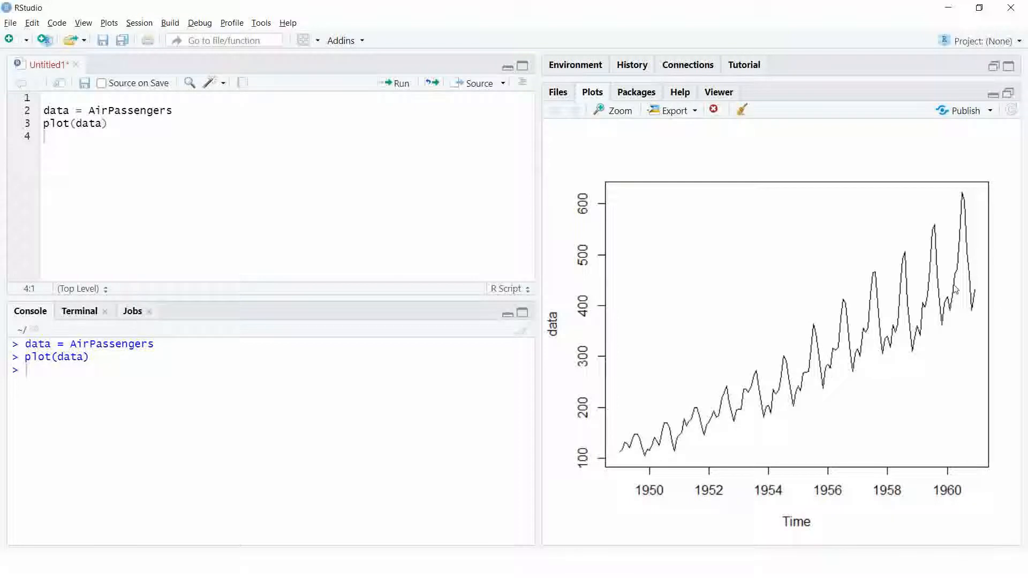
mouse_move(66, 160)
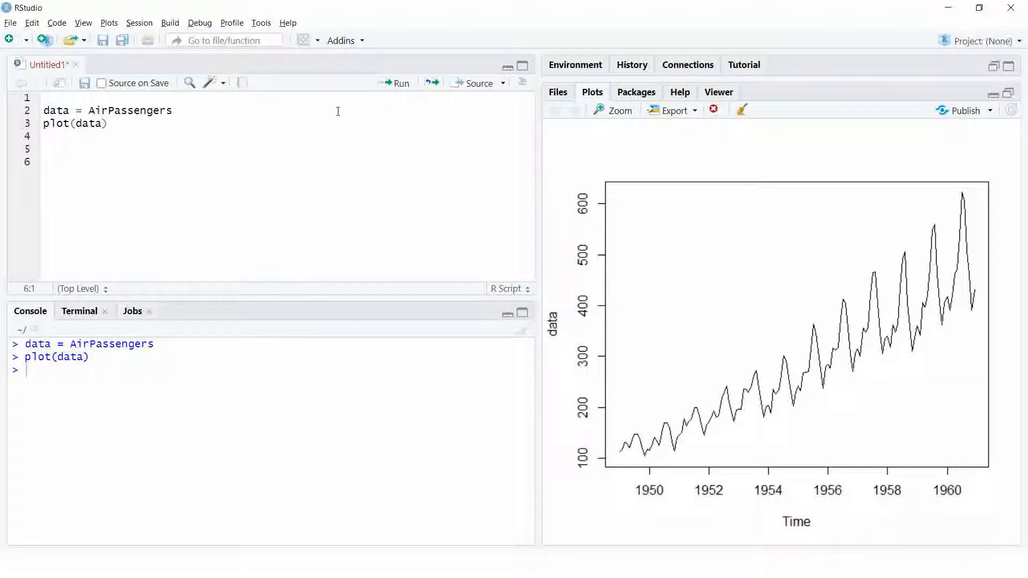
Add a 'Decomposition of time series' comment and run data_decompose = decompose(data)
type("#Decom")
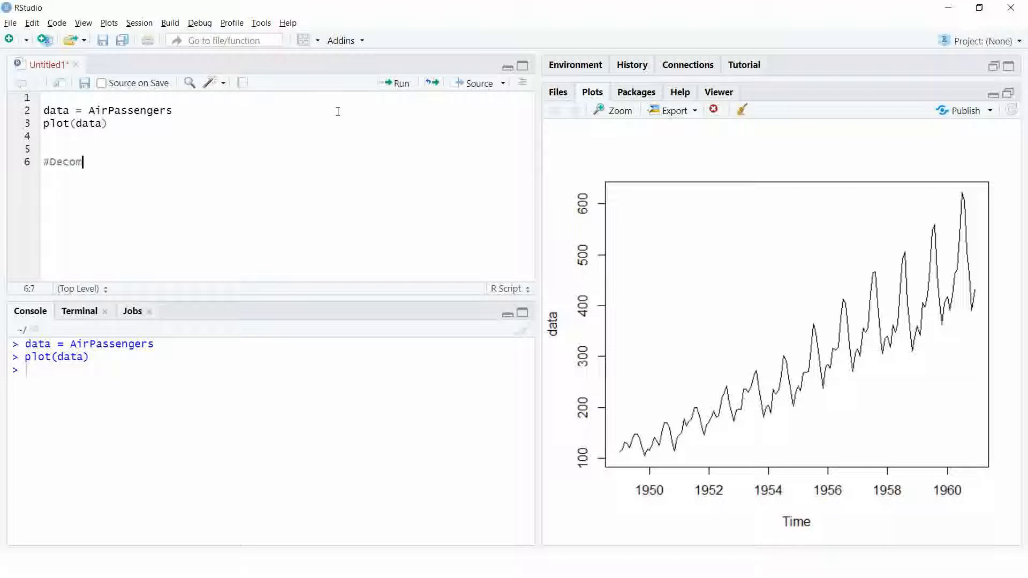
type("position of")
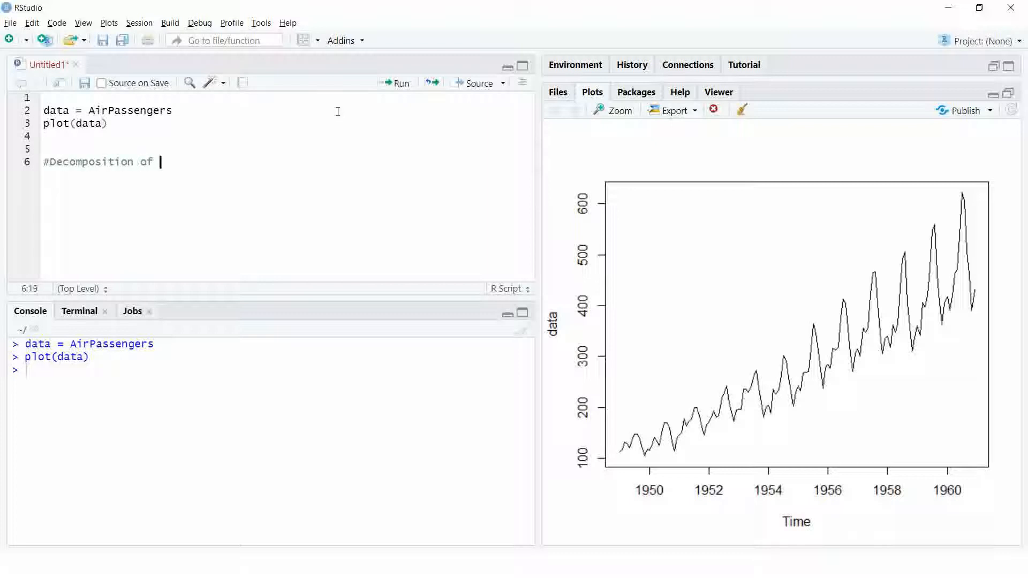
type("time series")
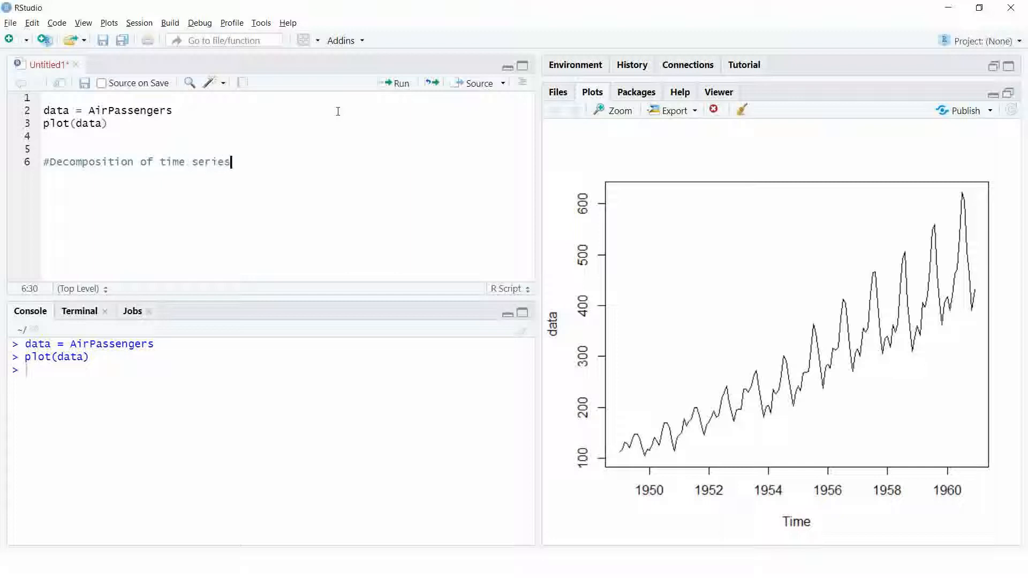
type("data")
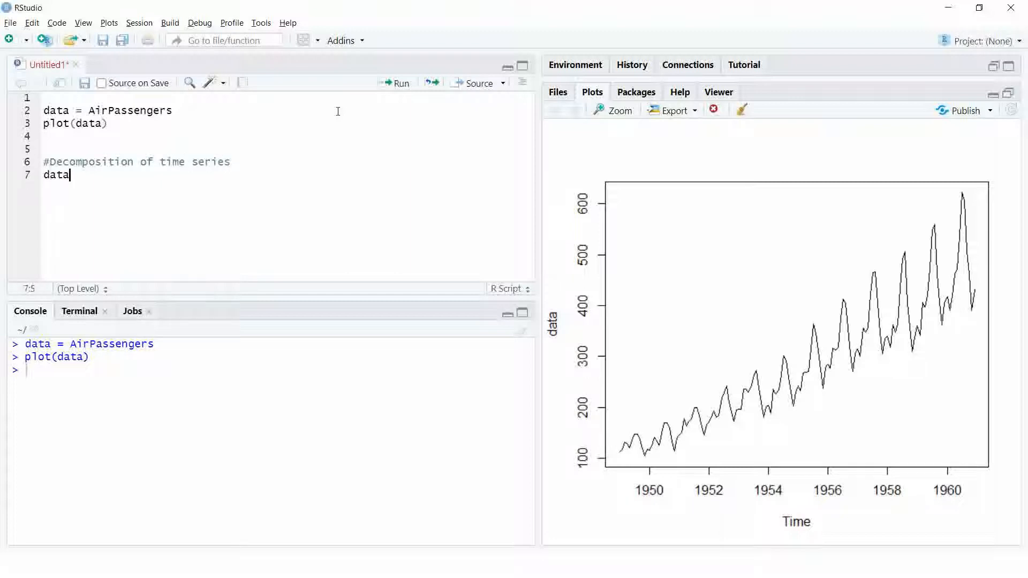
type("_decompose")
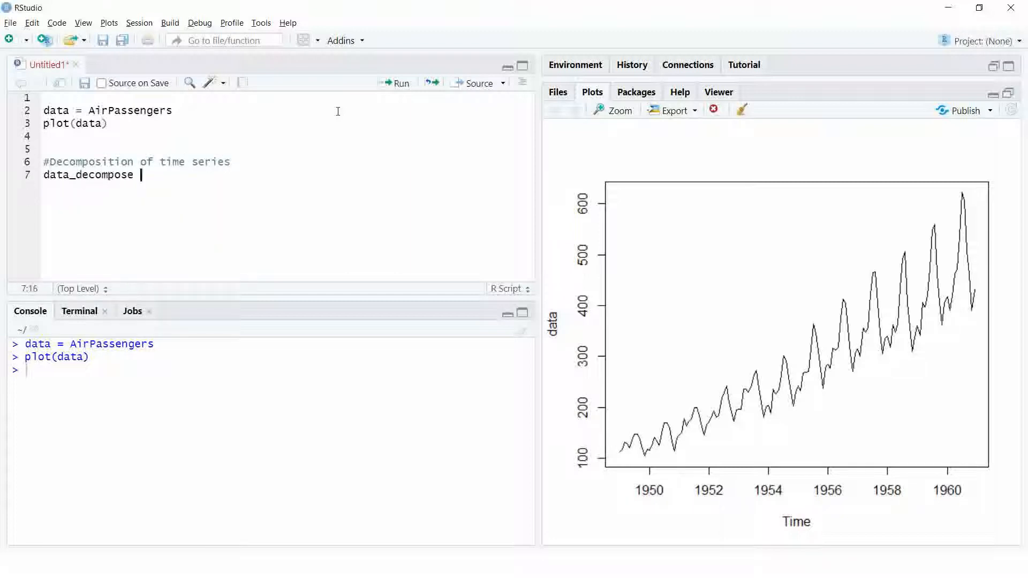
type("= decom")
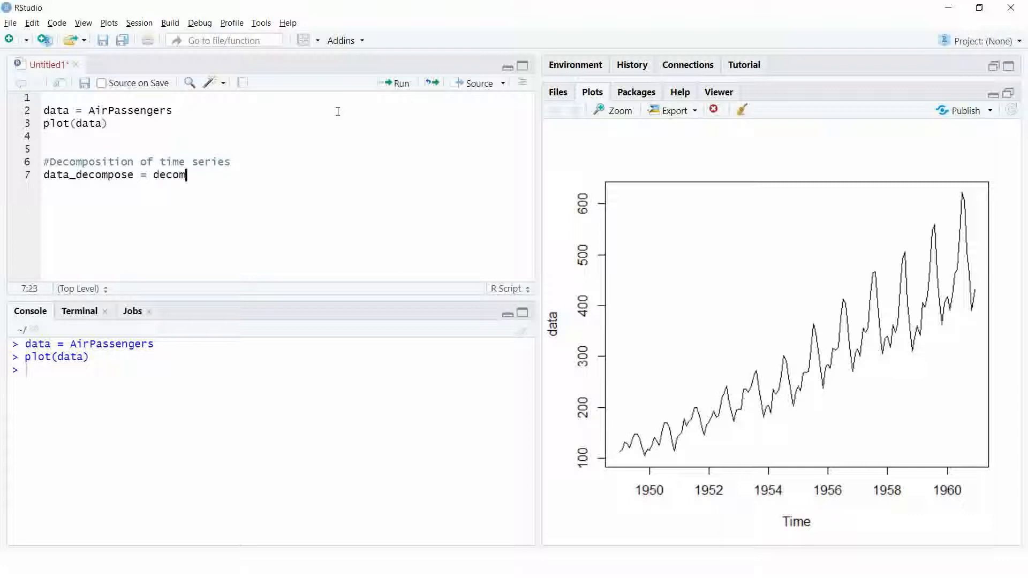
type("pose(data)")
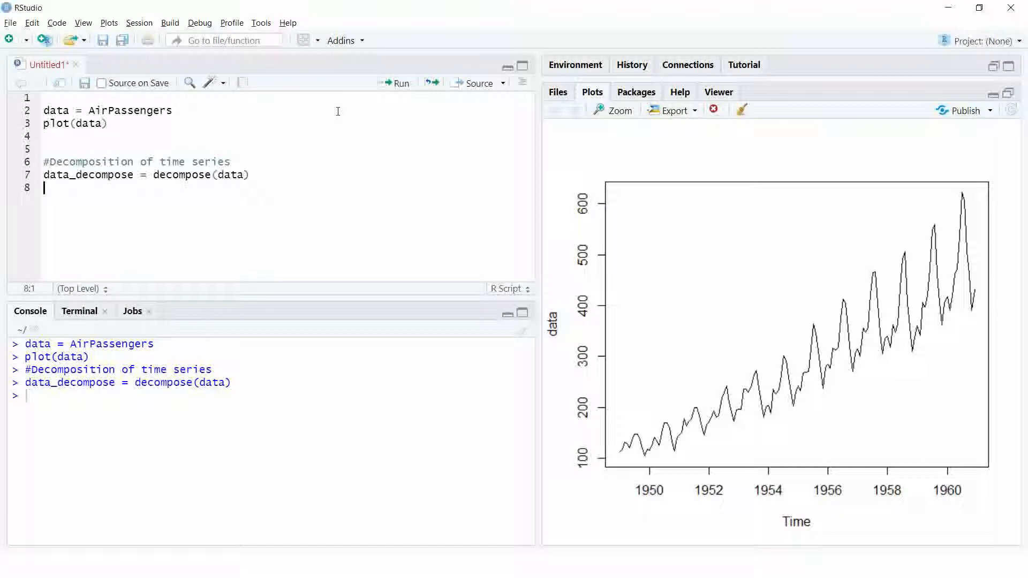
Run data_decompose_mul = decompose(data, type = "multiplicative")
type("data_decompose_mul =")
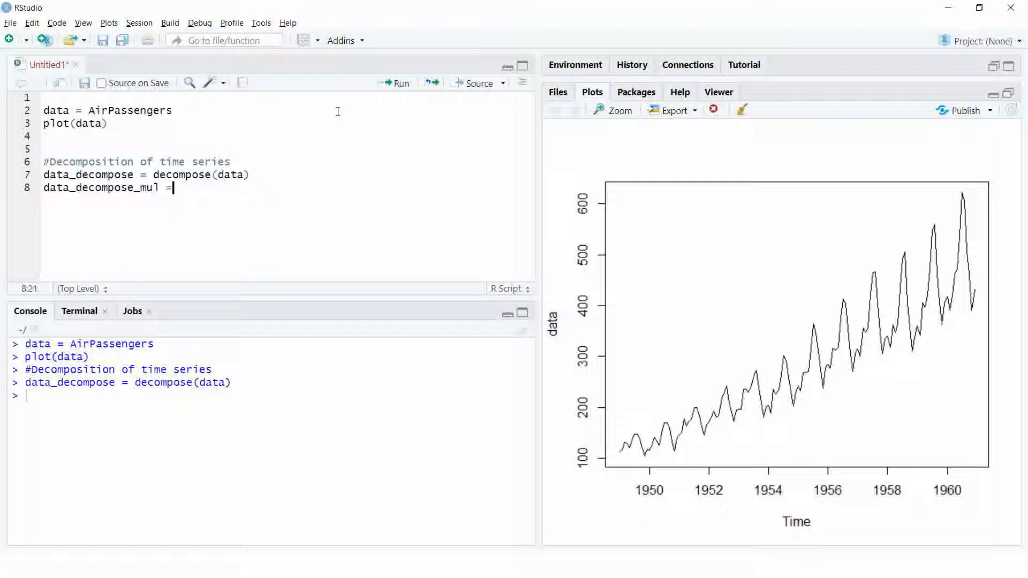
type("decompose")
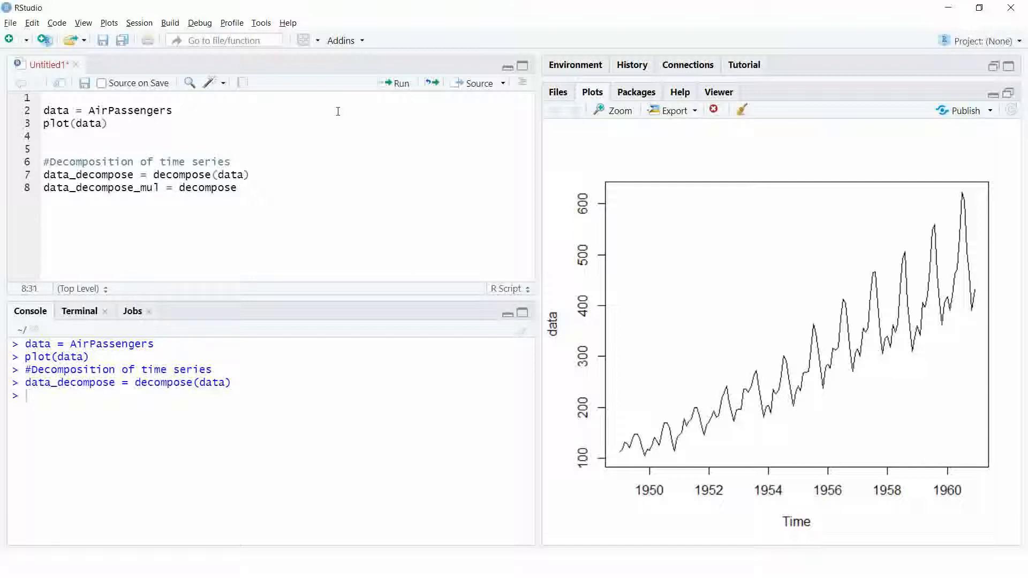
type("(data, type = \"")
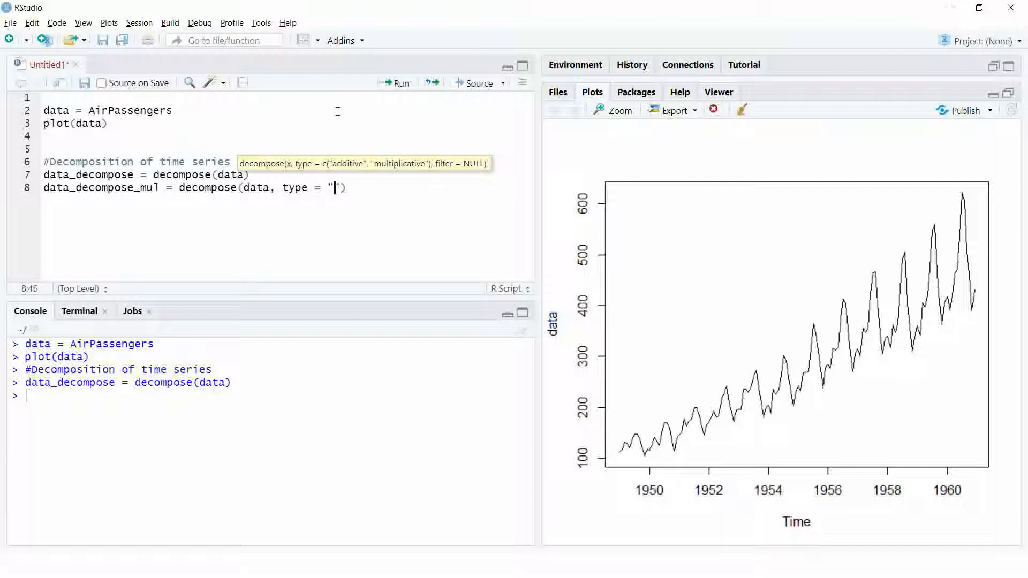
type("multiplicative")
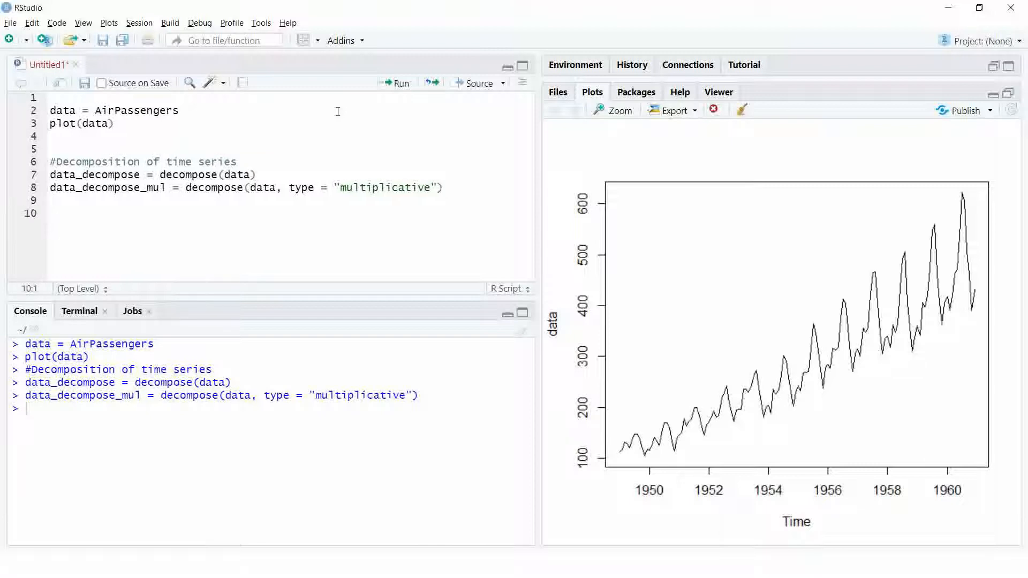
Print data_decompose$trend to the console and start a '#Trend-a' comment
type("data")
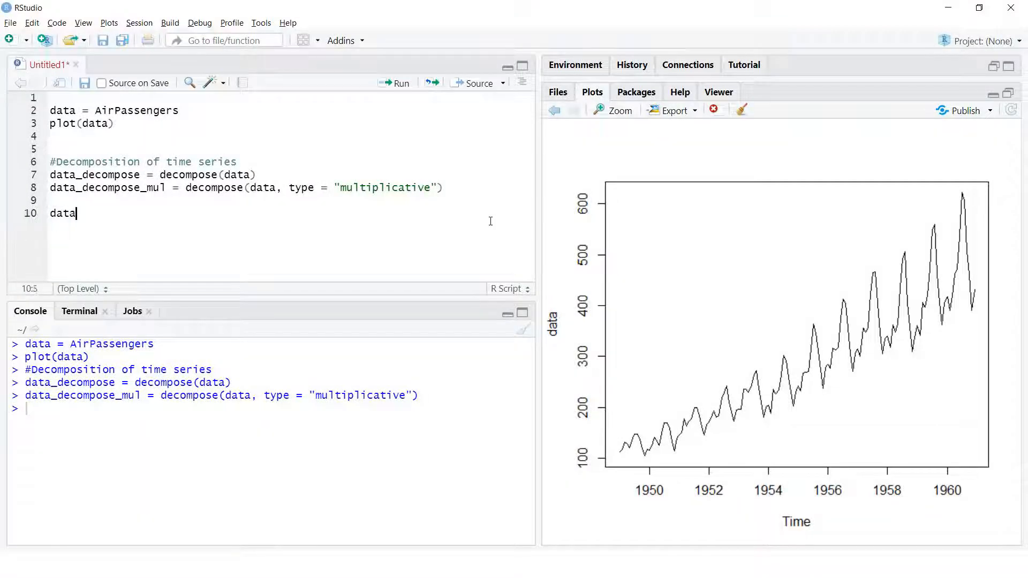
type("_decompose$")
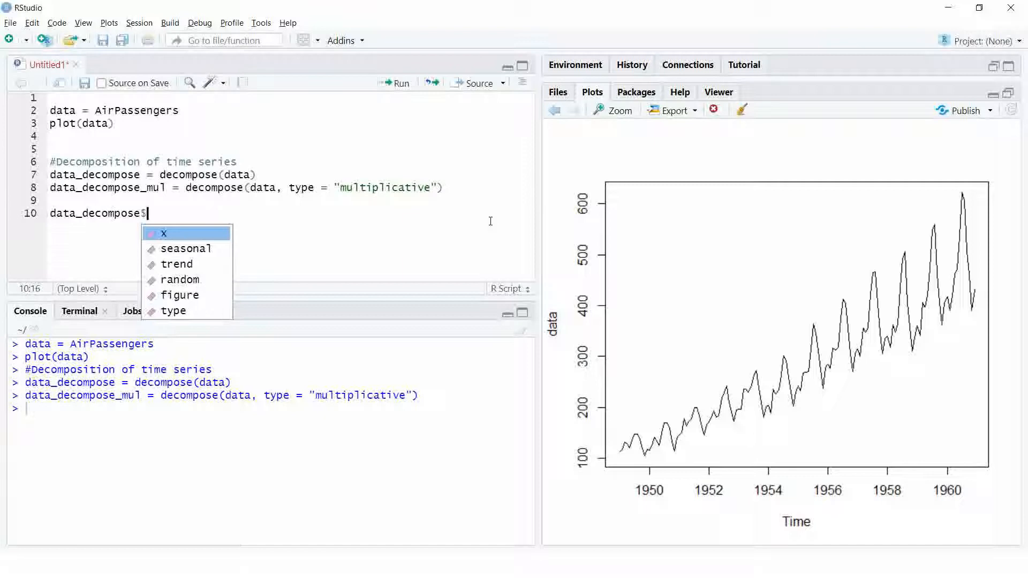
key("Down")
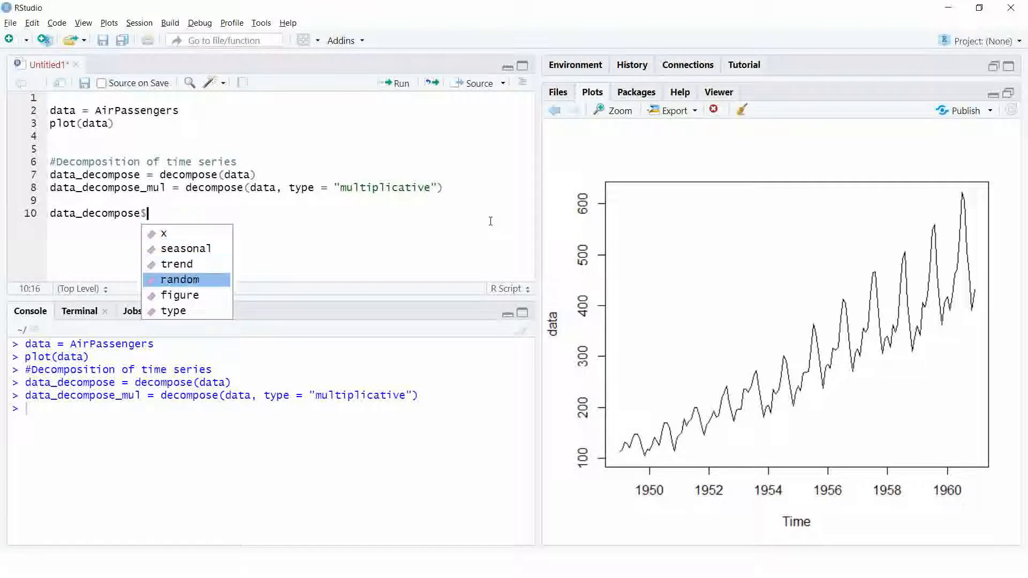
type("trend")
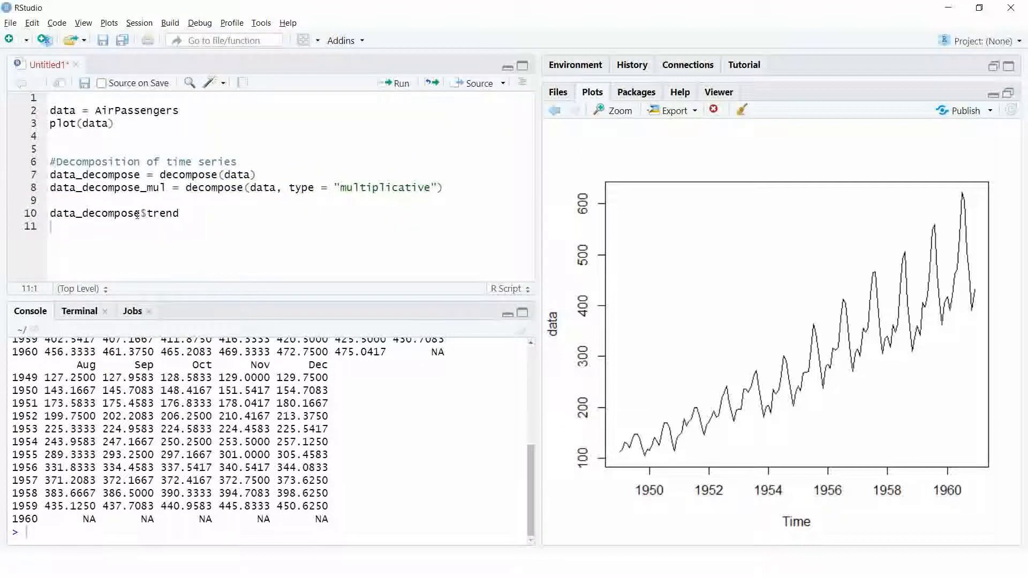
type("#Trend-a")
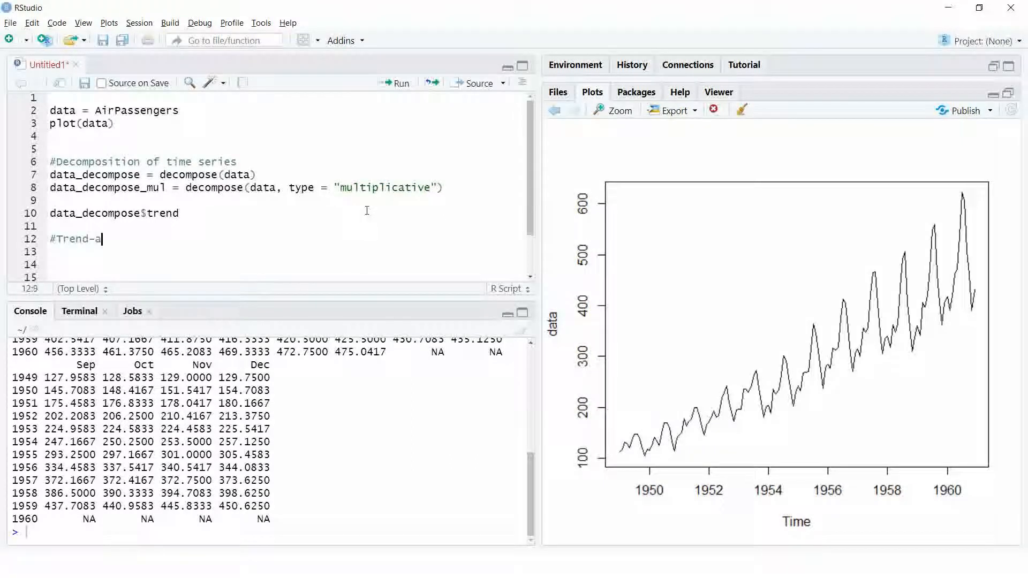
Compute trend_addjusted_add = data - data_decompose$trend, plot it, and start the next comment
type("djusted time series (add")
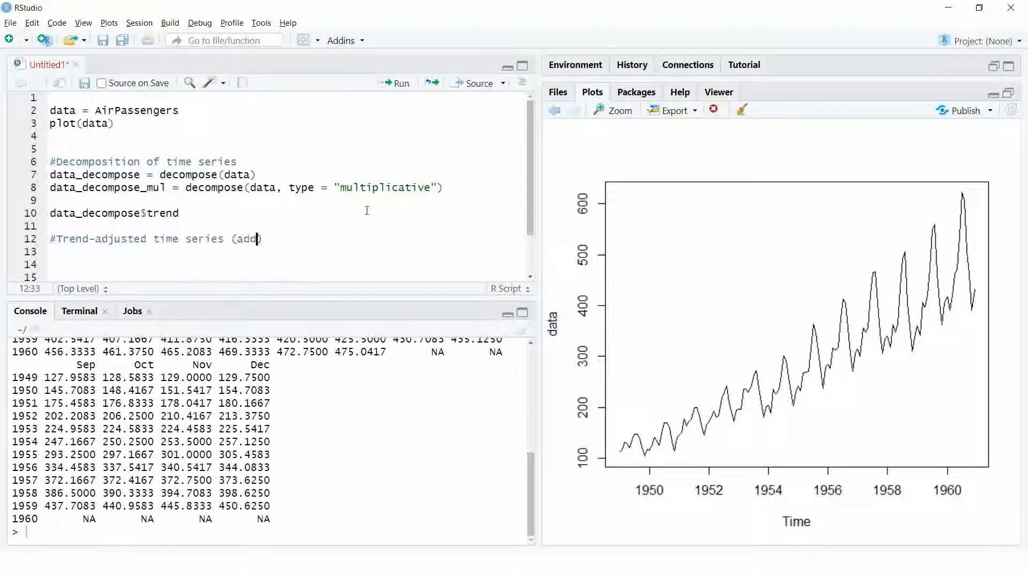
type("itive model)")
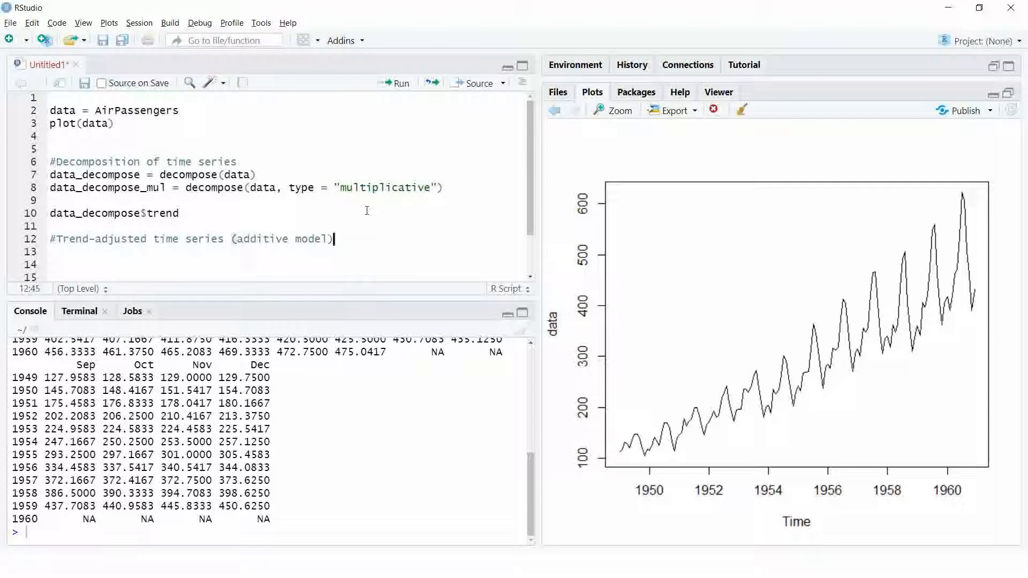
type("trend_addjusted_add = data - data_")
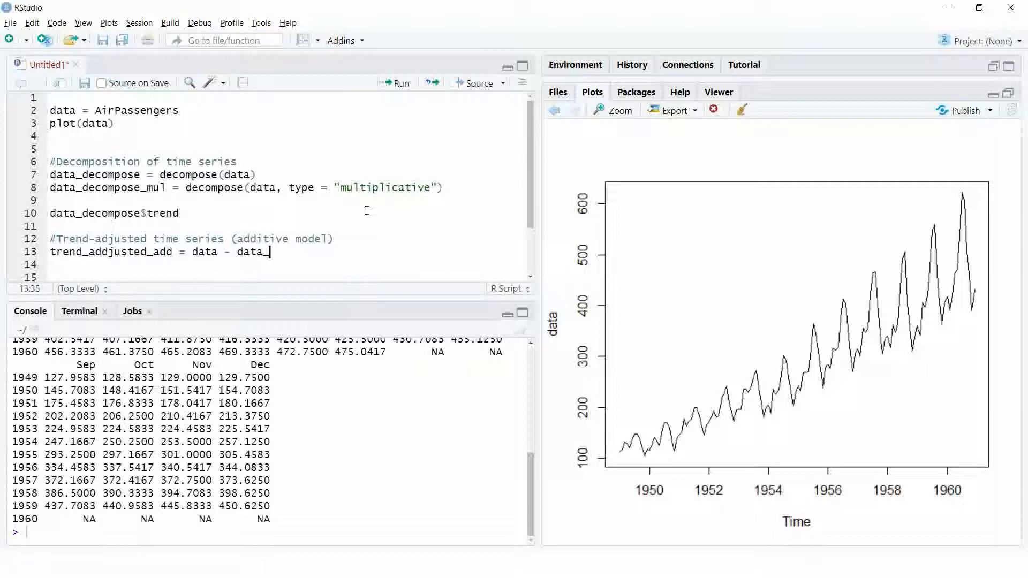
type("decompose$trend")
left_click(290, 264)
type("plot")
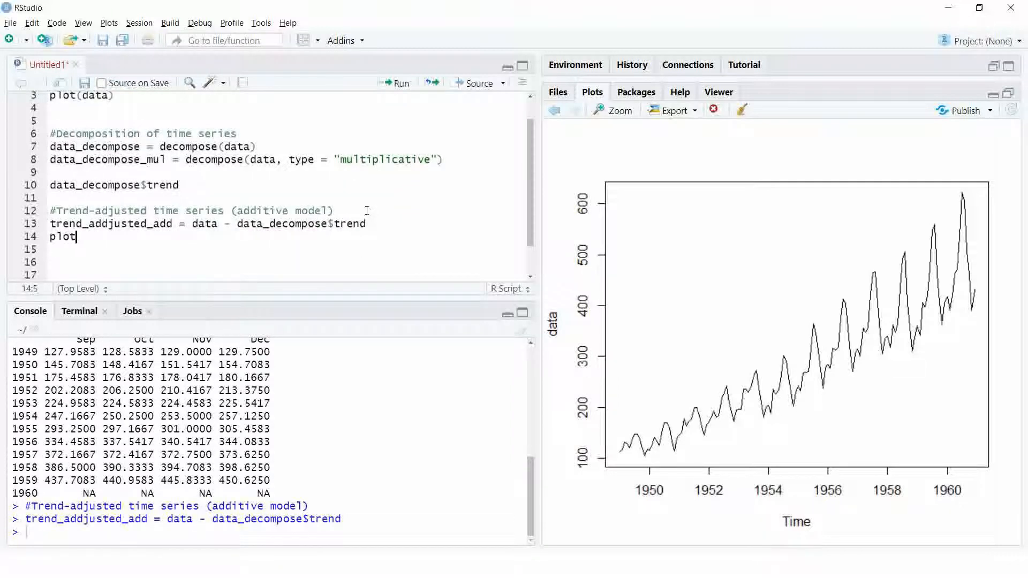
type("(trend_addjusted_add)")
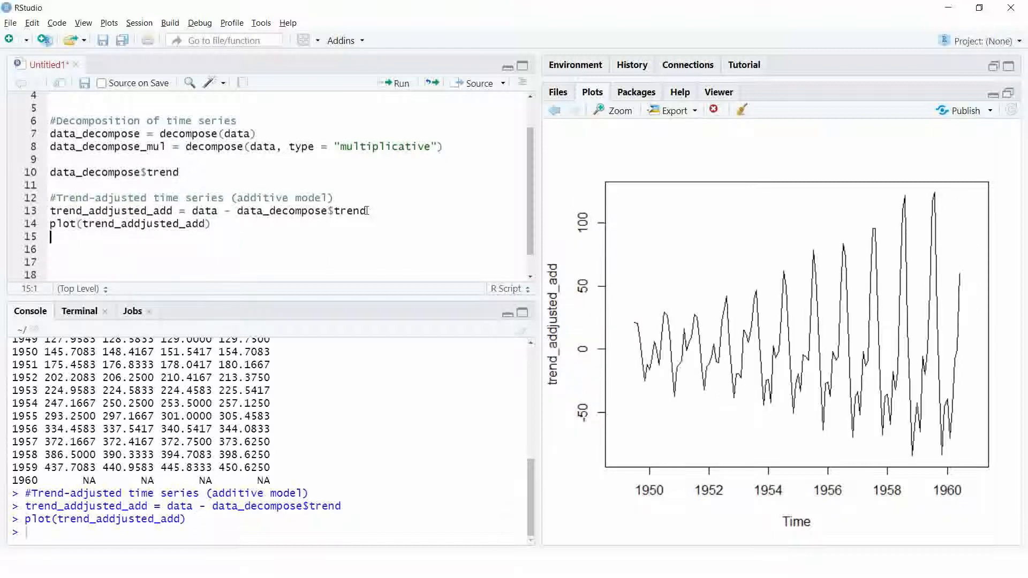
type("#Trend-adjusted time series (multiplicative model")
left_click(287, 274)
type("plot")
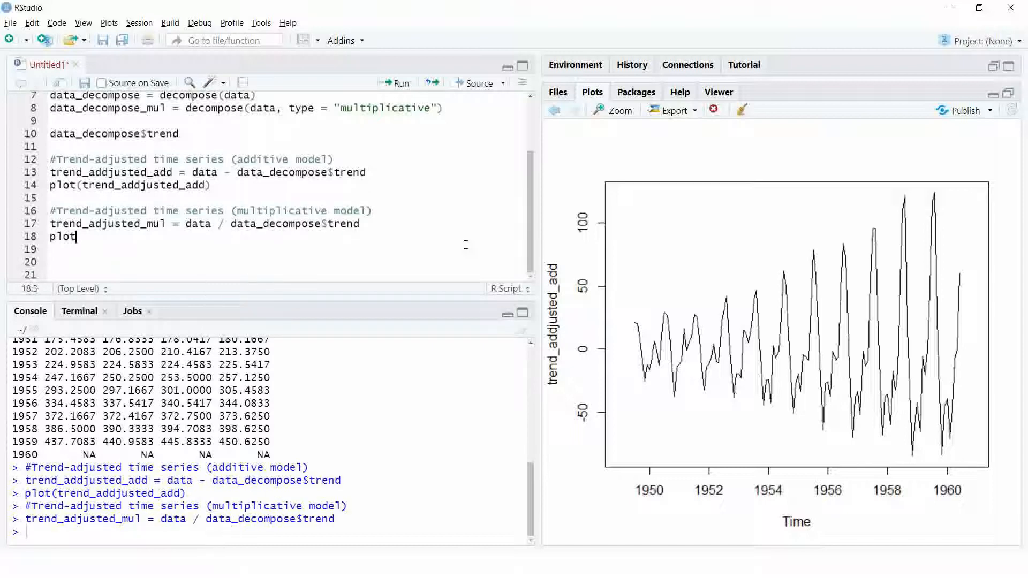
Plot trend_adjusted_mul, the data divided by the trend, and start a '#Se' comment
type("(trend_adjusted_mul)")
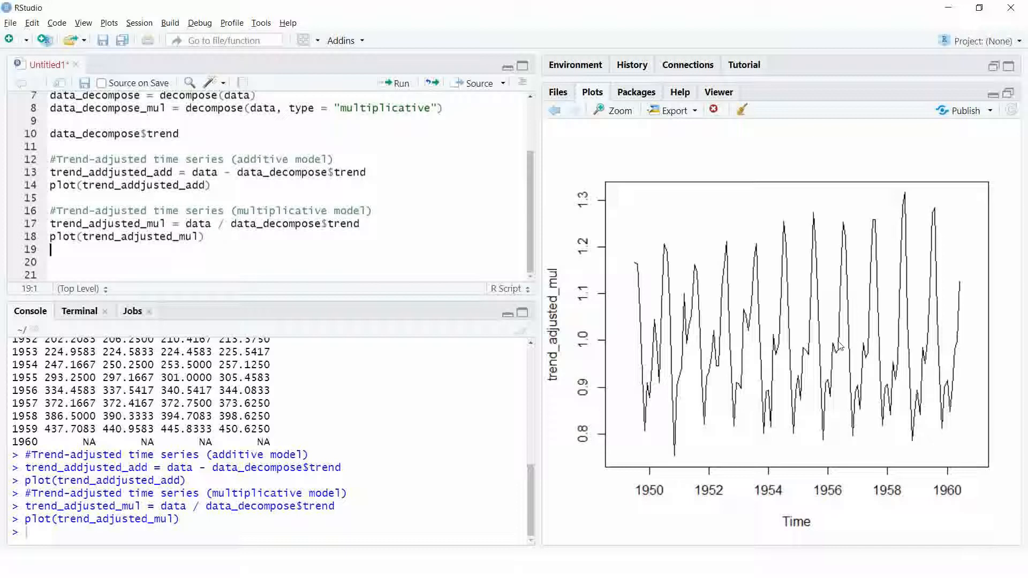
type("#Se")
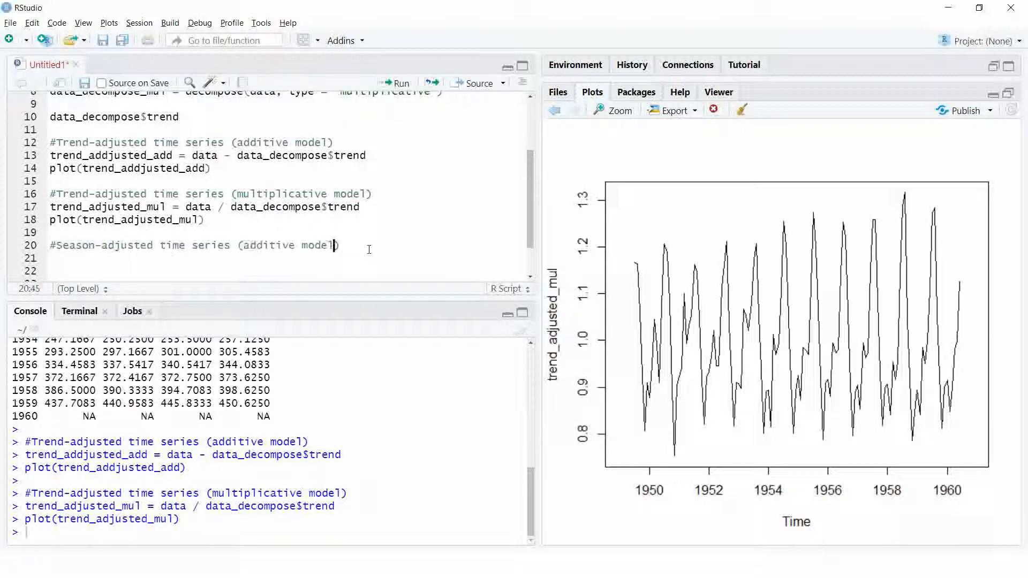
Compute season_adjusted_add = data - data_decompose$seasonal and plot it
type("season_adjusted_add = data -")
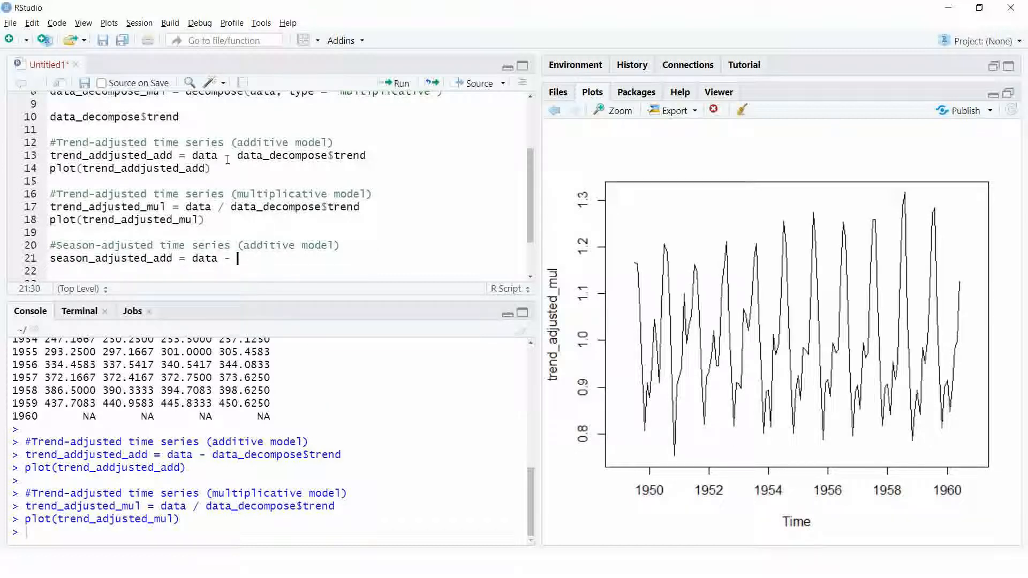
type("data_decompose$seasonal")
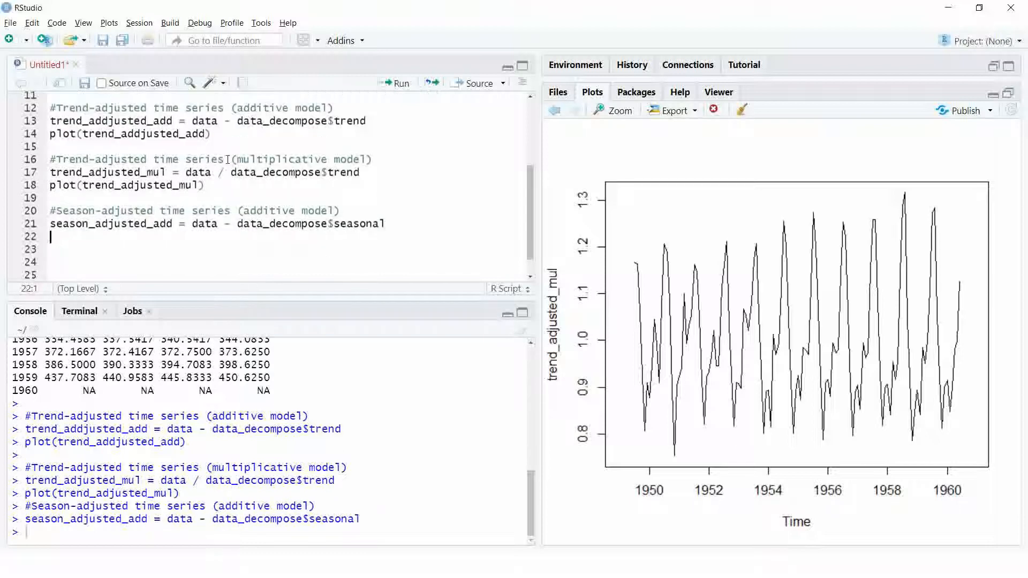
type("plot(s")
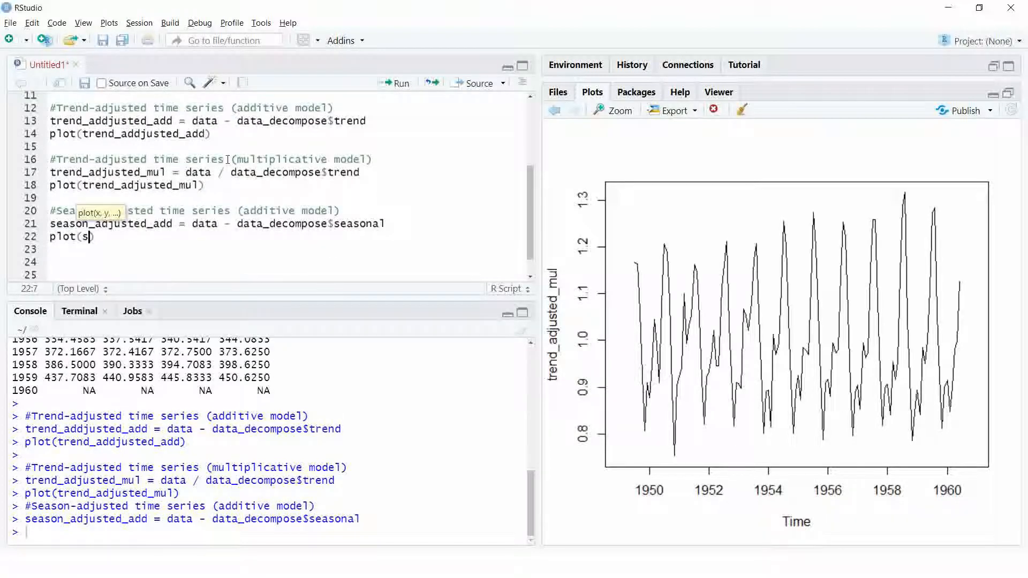
type("eason")
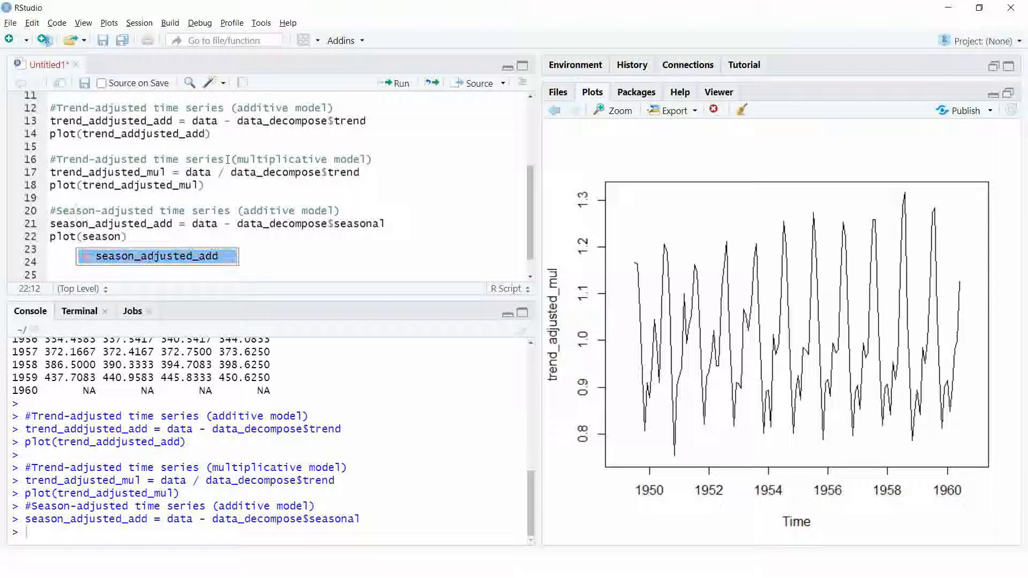
key("Enter")
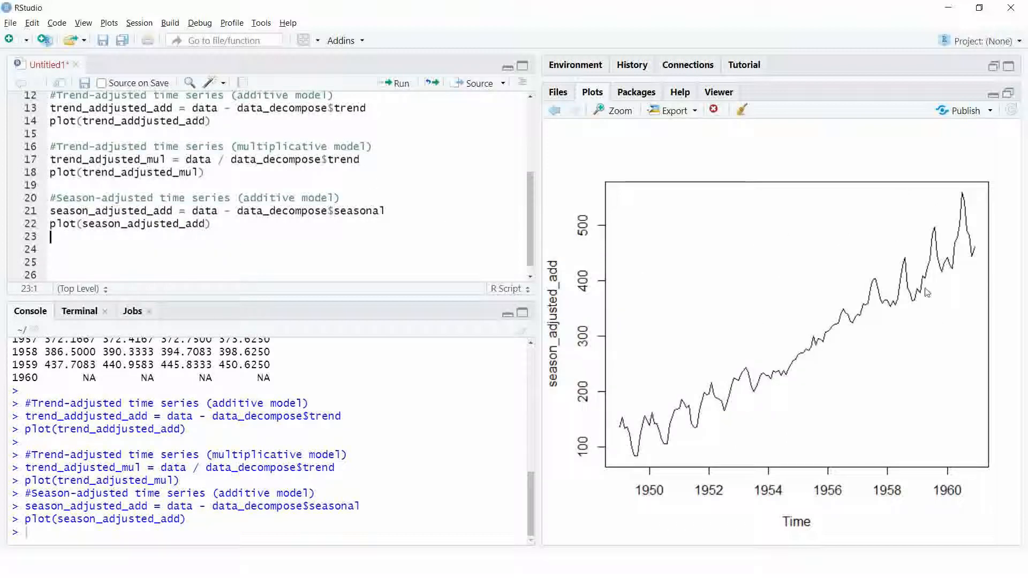
Add a '#Plotting' comment, run plot(data_decompose), and type plot(data_decompose_mul)
type("#")
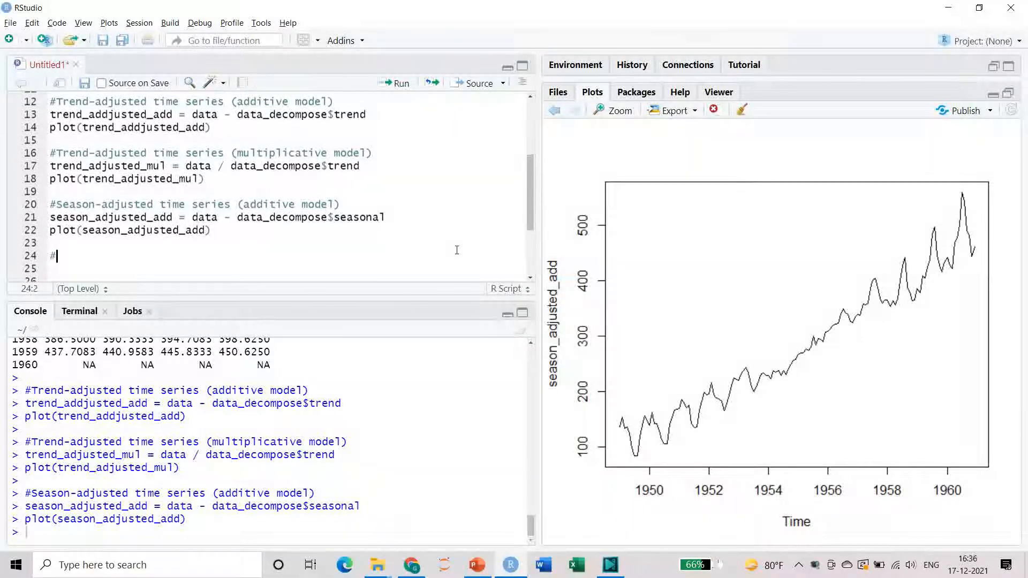
type("Plotting the components of a time series")
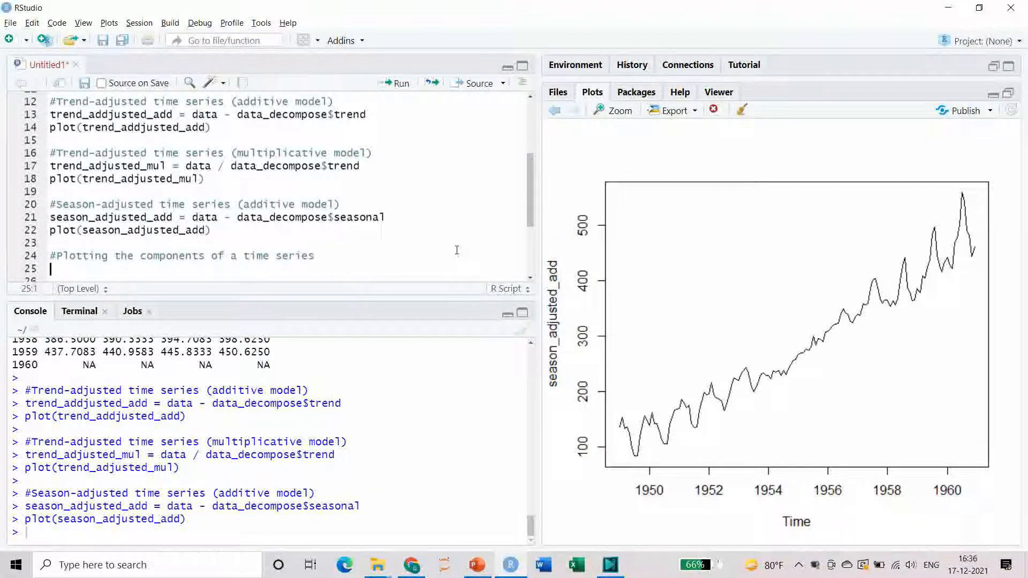
type("plot")
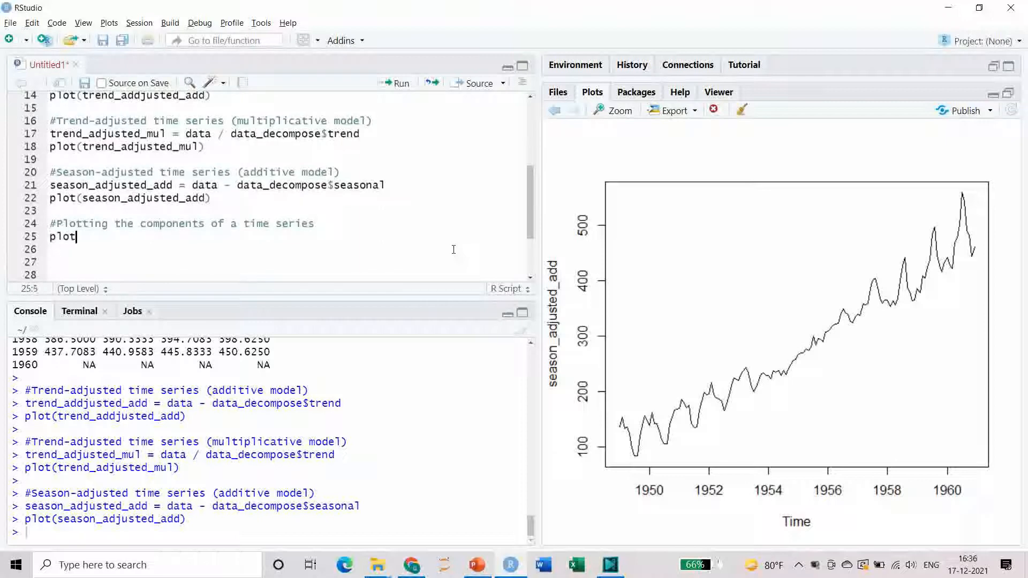
type("(data_")
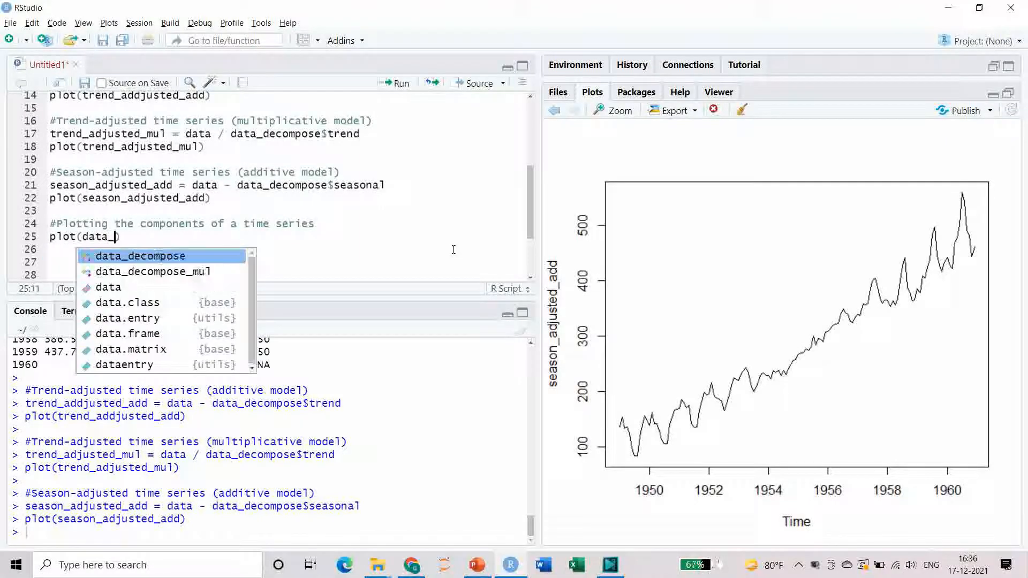
left_click(138, 256)
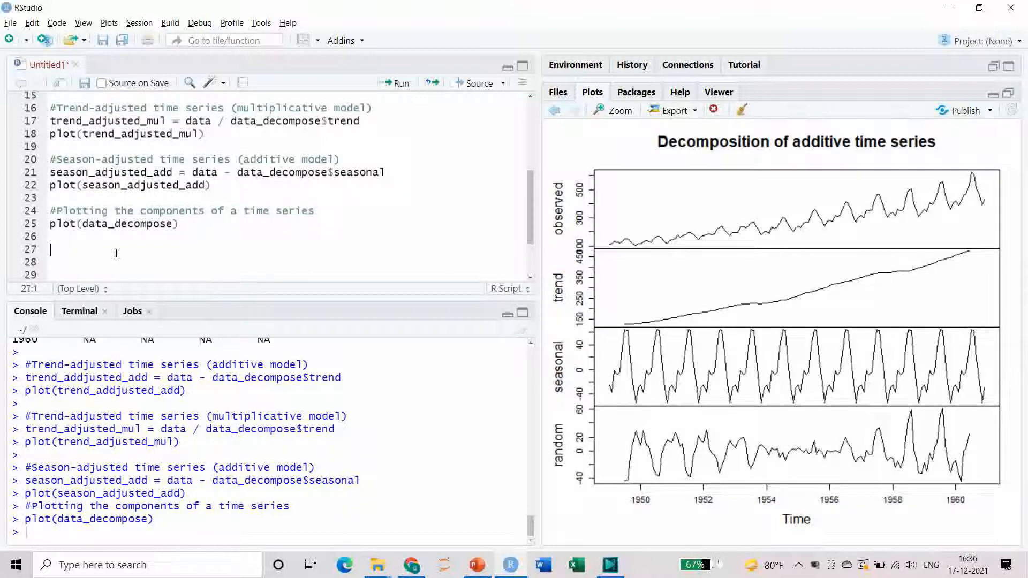
type("plot(data_decompose_mul)")
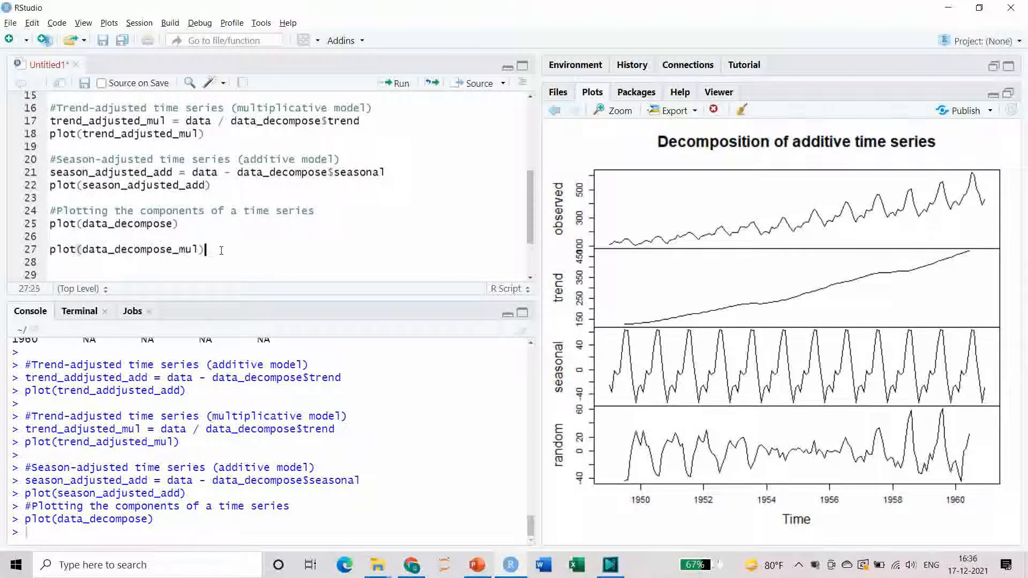